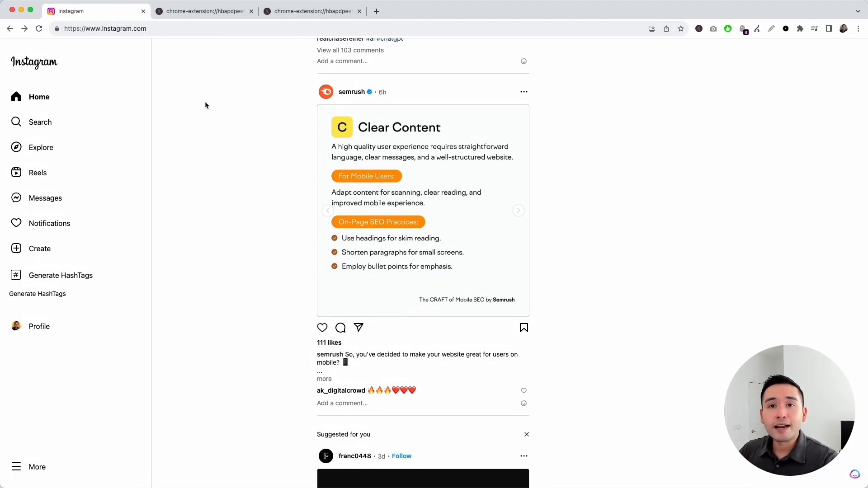
mouse_move(78, 275)
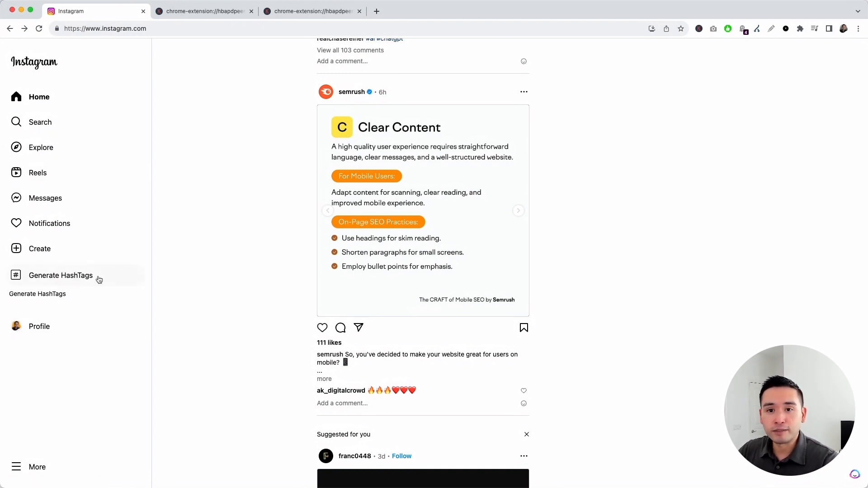
- Launch the Keywords Everywhere 'Generate HashTags' tool from the Instagram sidebar
click(60, 275)
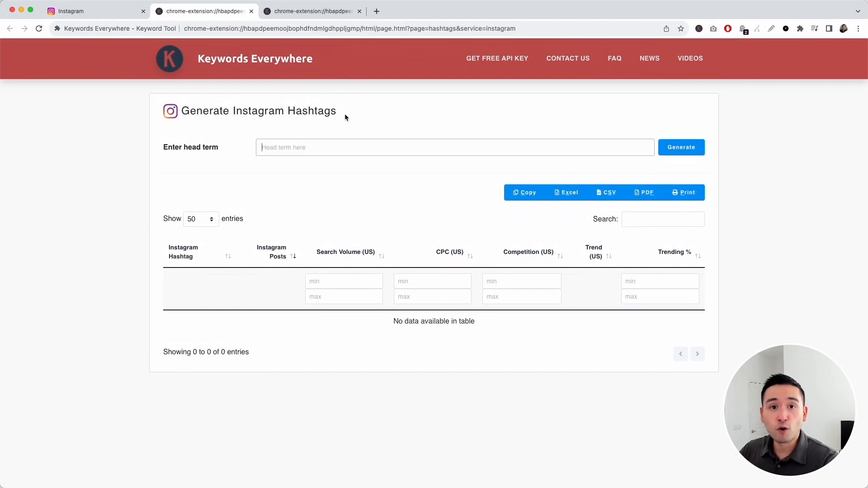
mouse_move(187, 151)
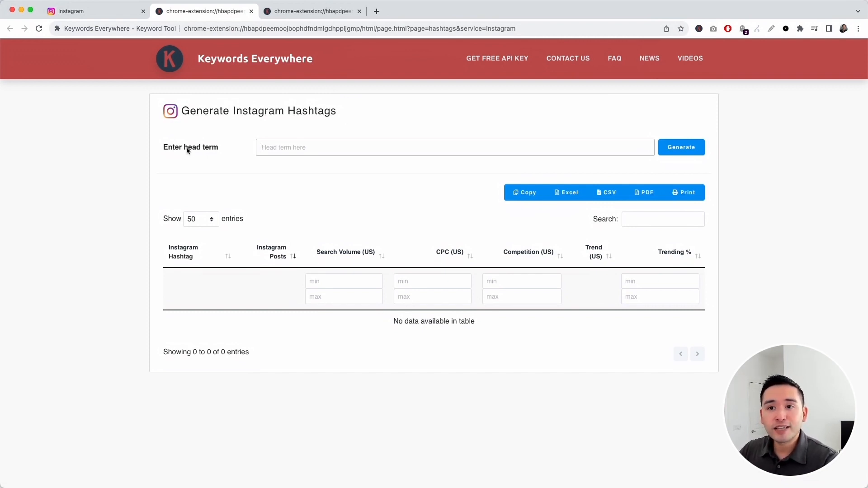
- Enter the head term 'socialmedia' and generate its hashtag table with volume, CPC and trend data
click(454, 147)
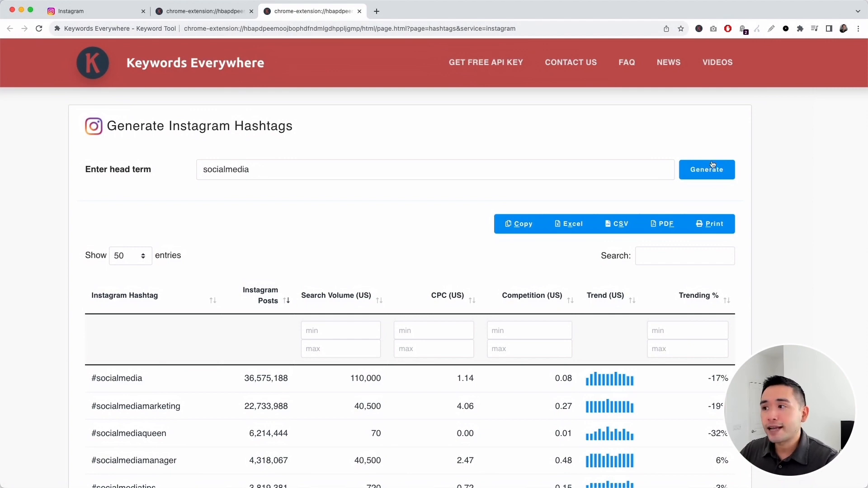
scroll(down, 3)
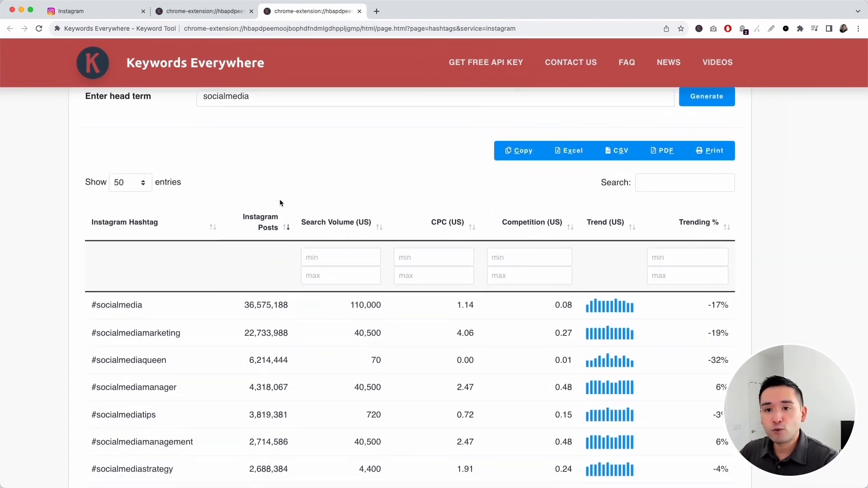
scroll(down, 3)
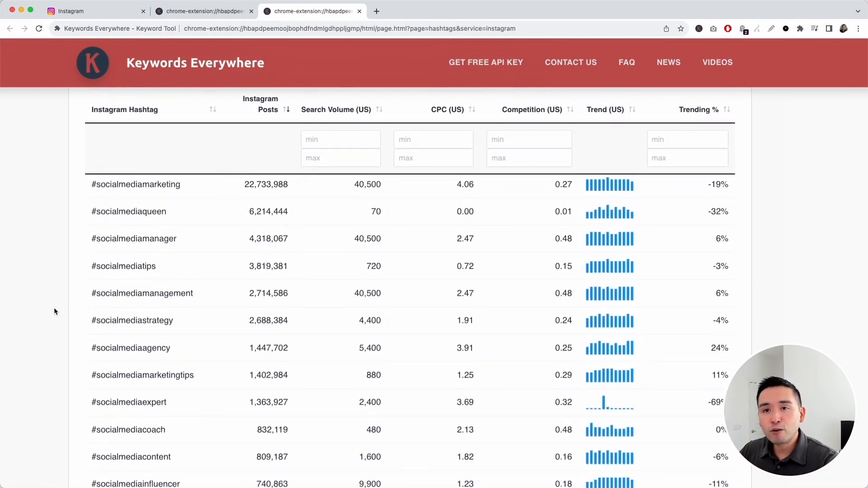
scroll(down, 3)
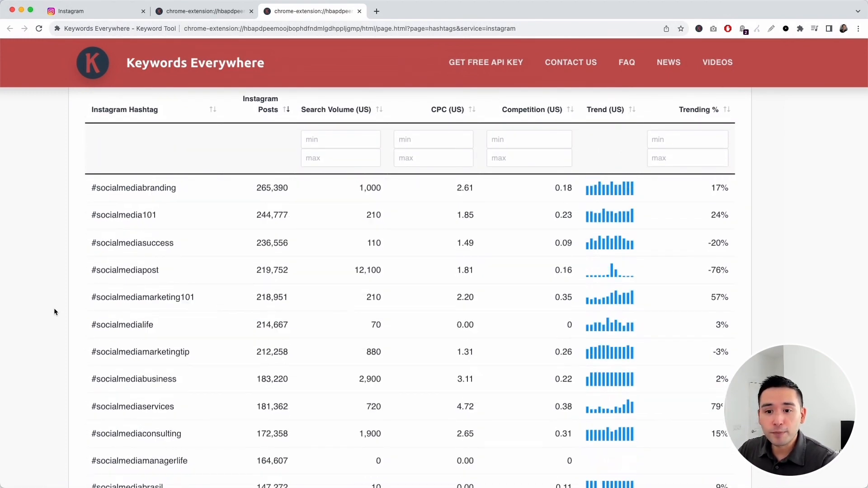
scroll(down, 3)
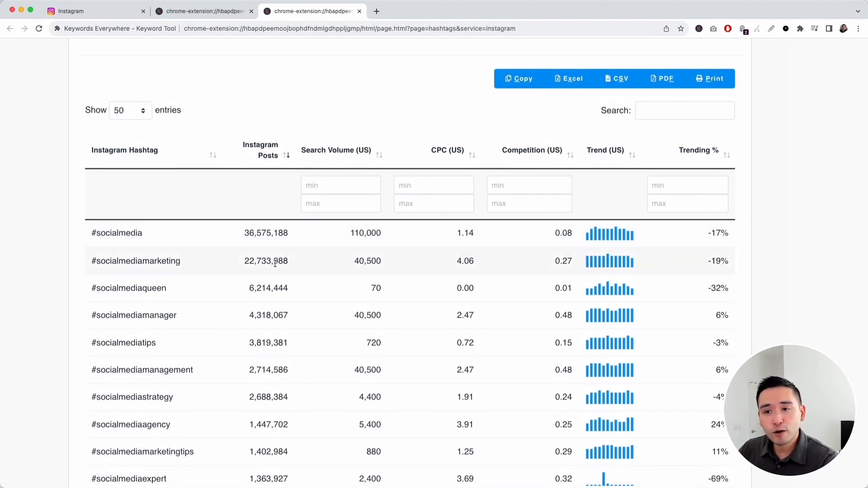
mouse_move(382, 249)
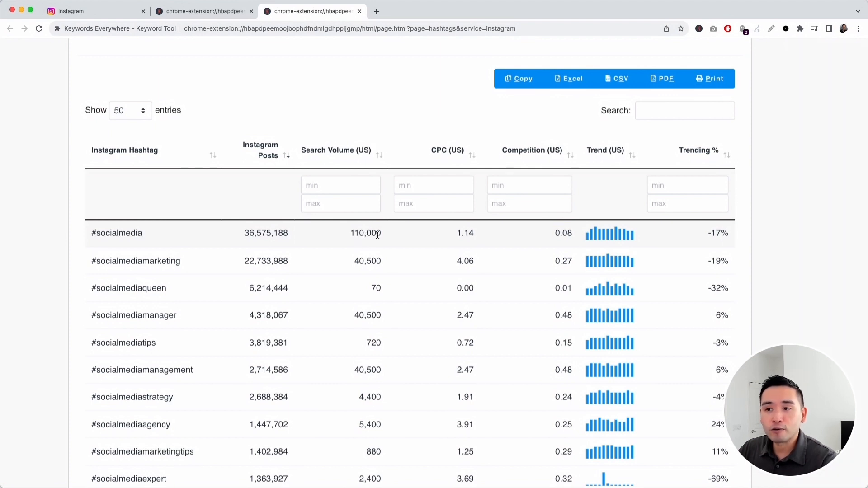
mouse_move(419, 243)
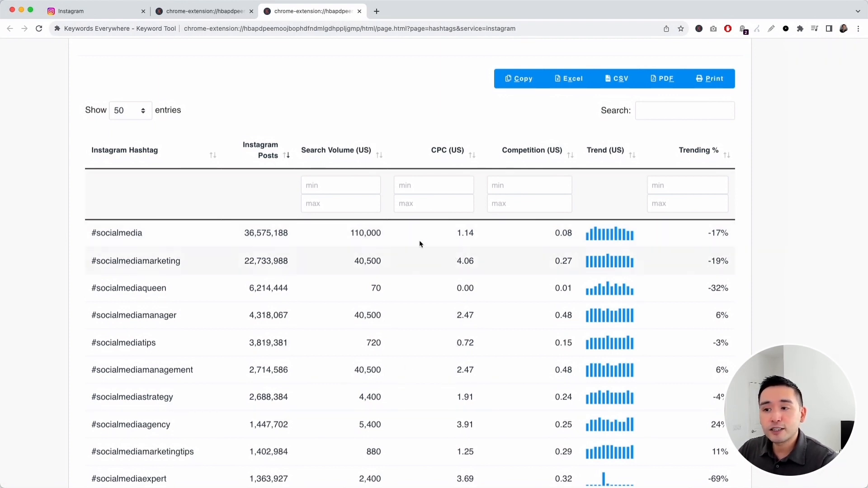
mouse_move(181, 256)
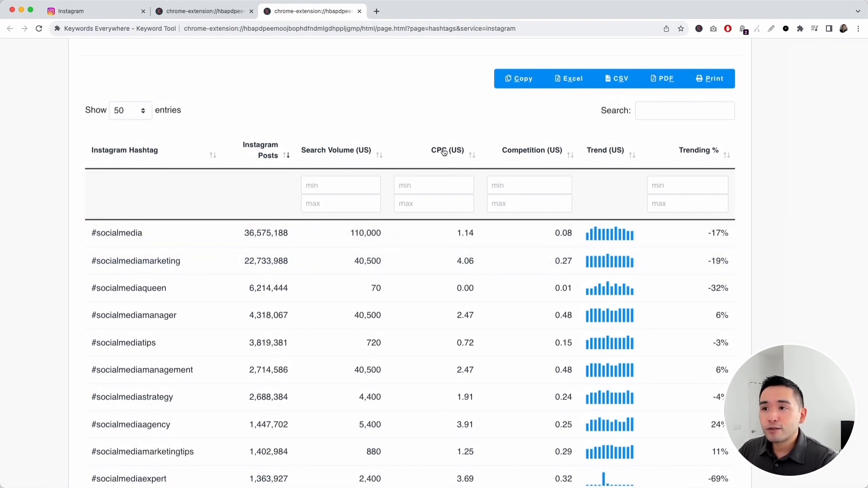
mouse_move(480, 408)
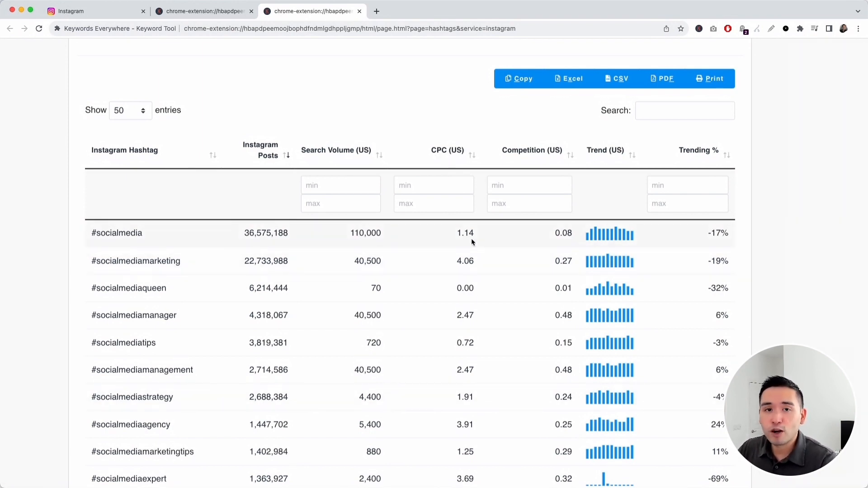
mouse_move(154, 238)
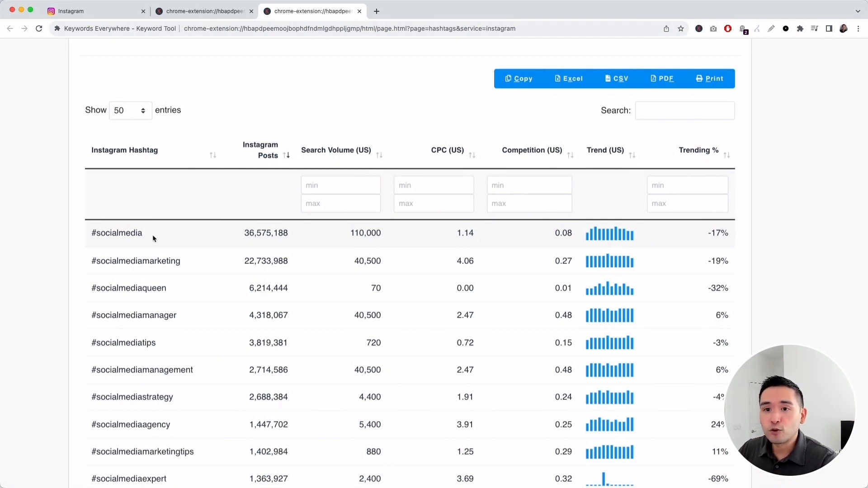
mouse_move(477, 238)
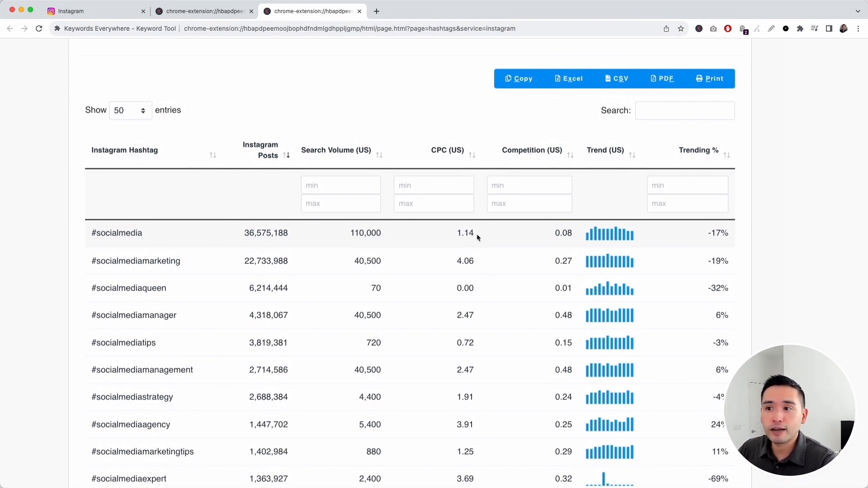
mouse_move(463, 246)
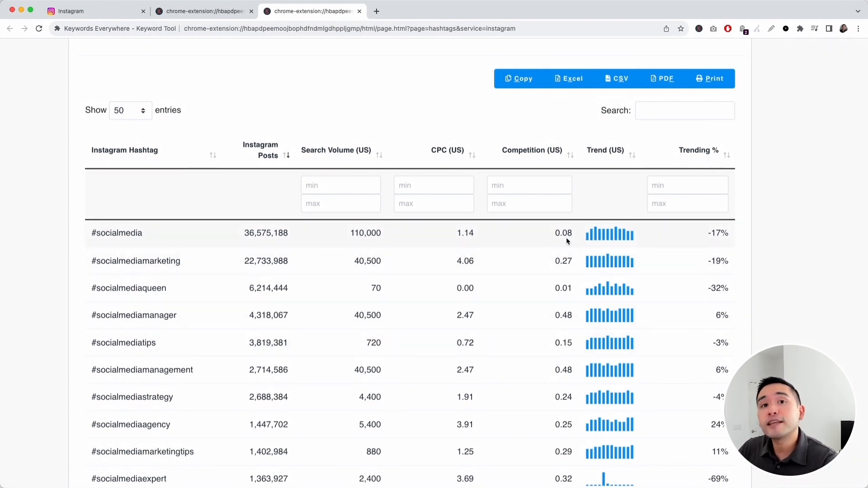
mouse_move(608, 234)
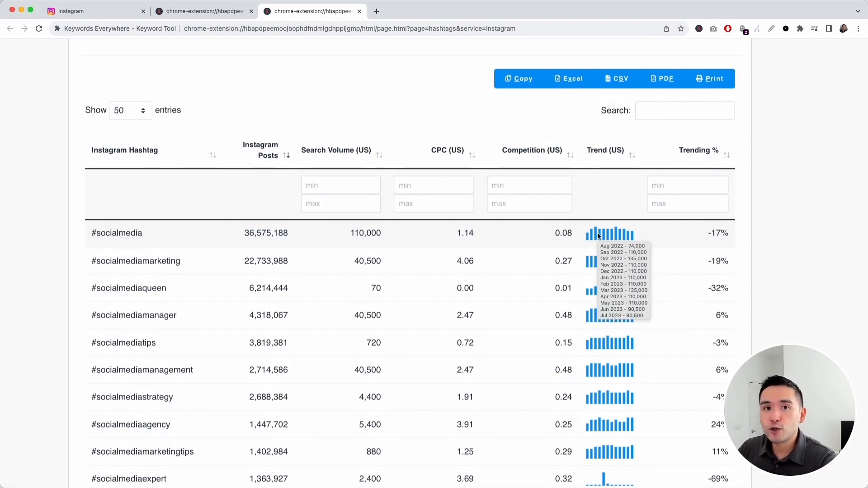
mouse_move(720, 233)
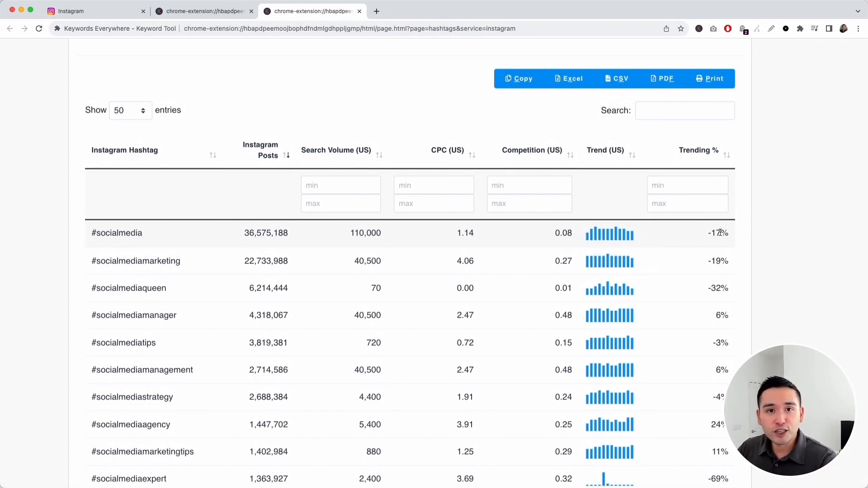
scroll(down, 3)
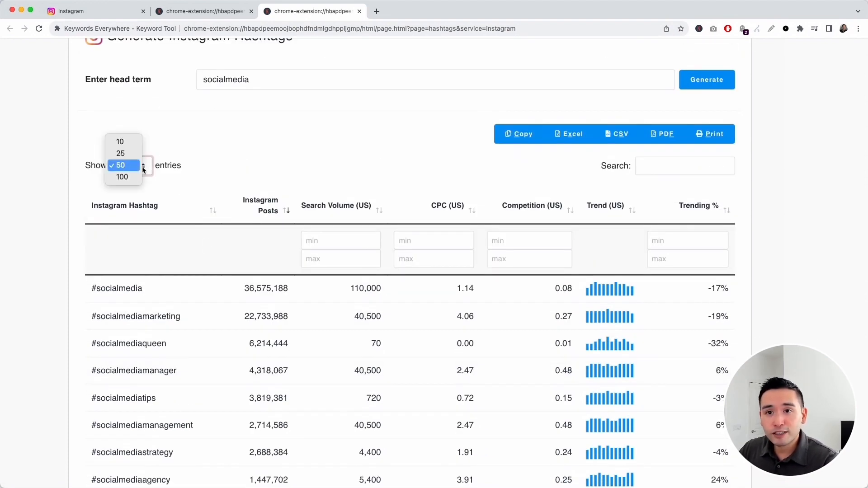
mouse_move(122, 176)
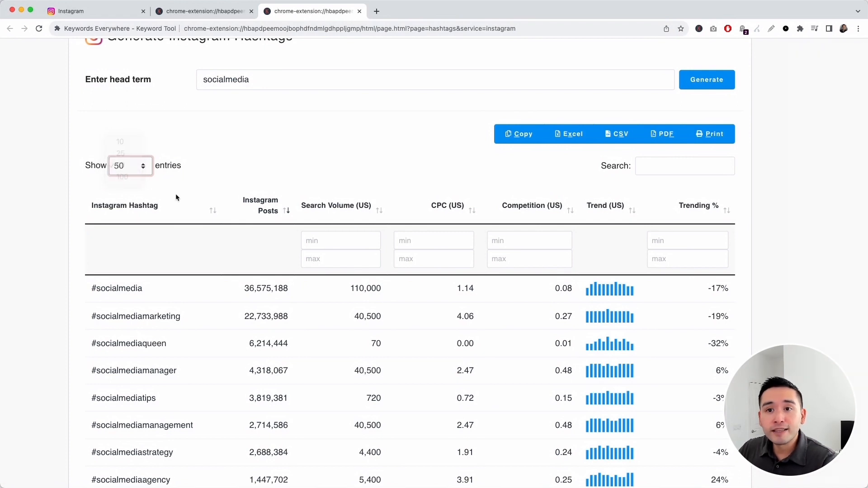
scroll(down, 3)
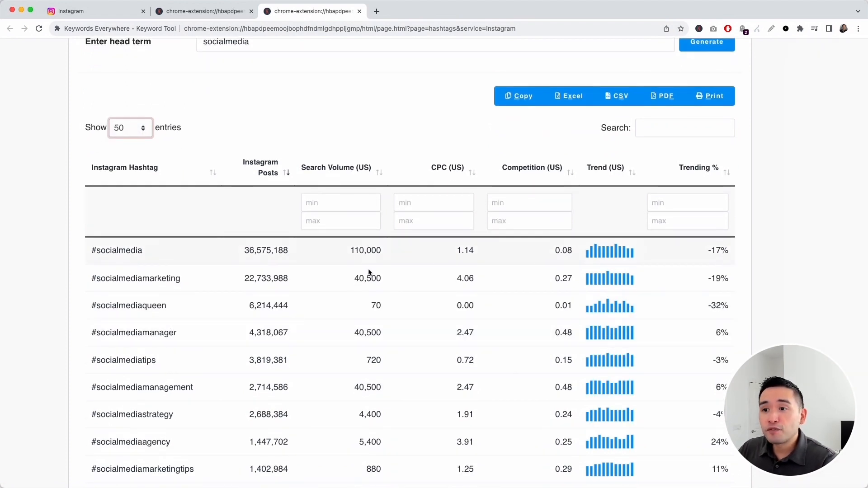
scroll(down, 3)
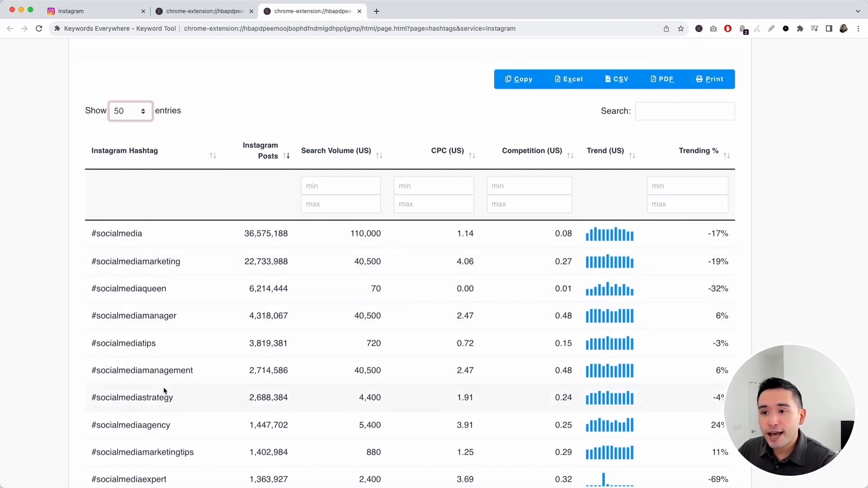
click(339, 186)
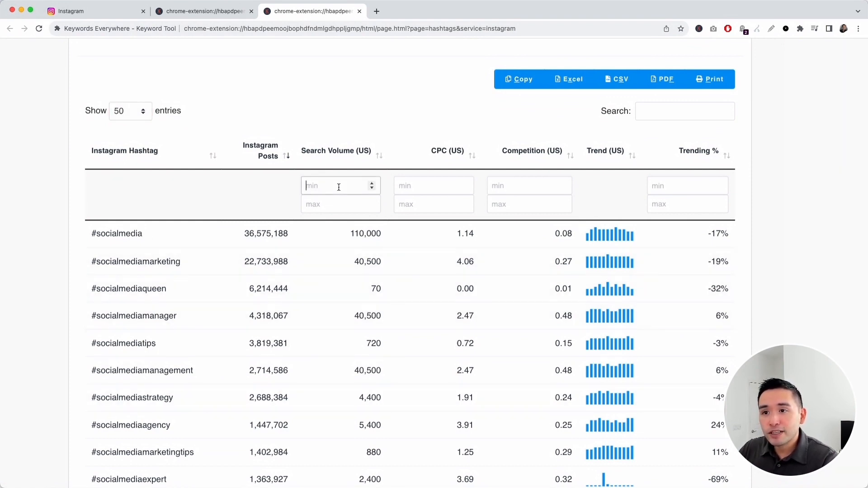
text(100)
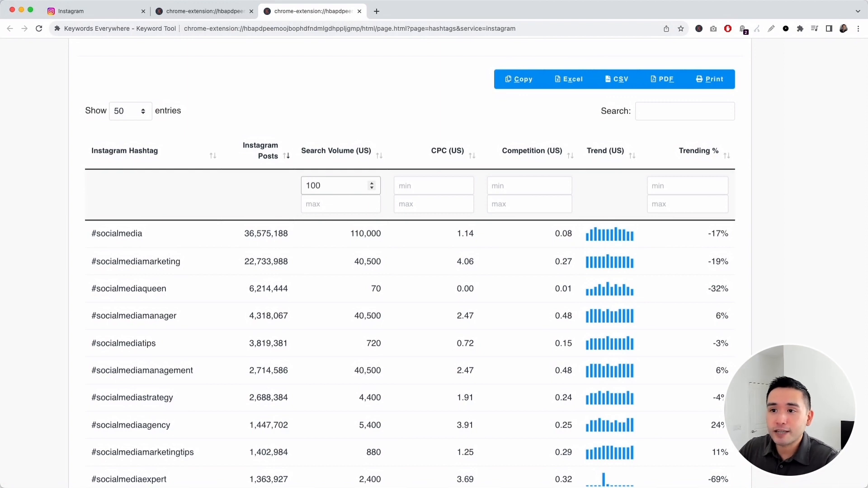
scroll(down, 3)
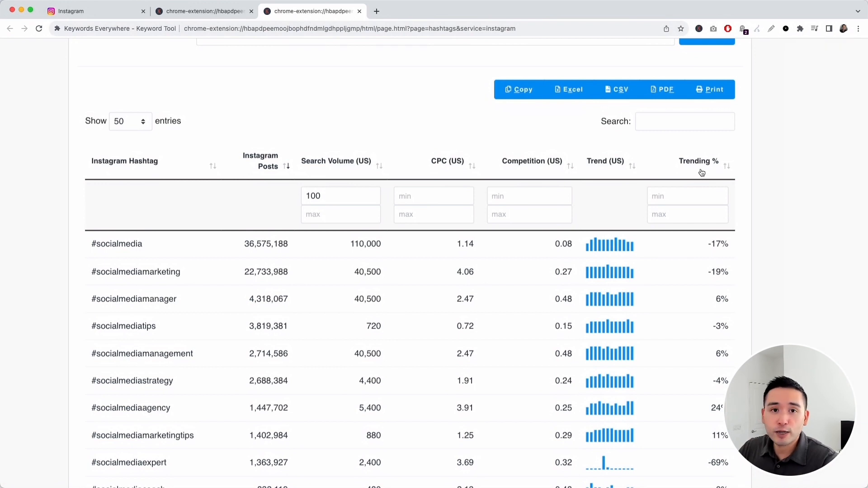
mouse_move(699, 167)
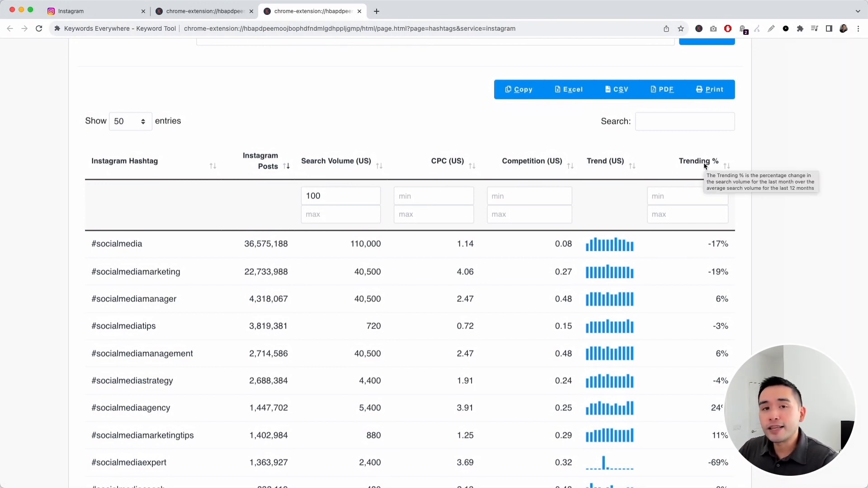
mouse_move(431, 185)
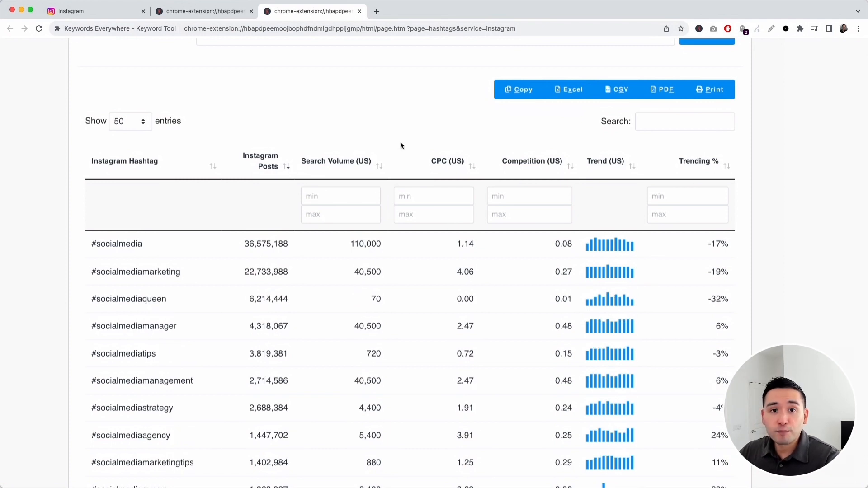
mouse_move(628, 130)
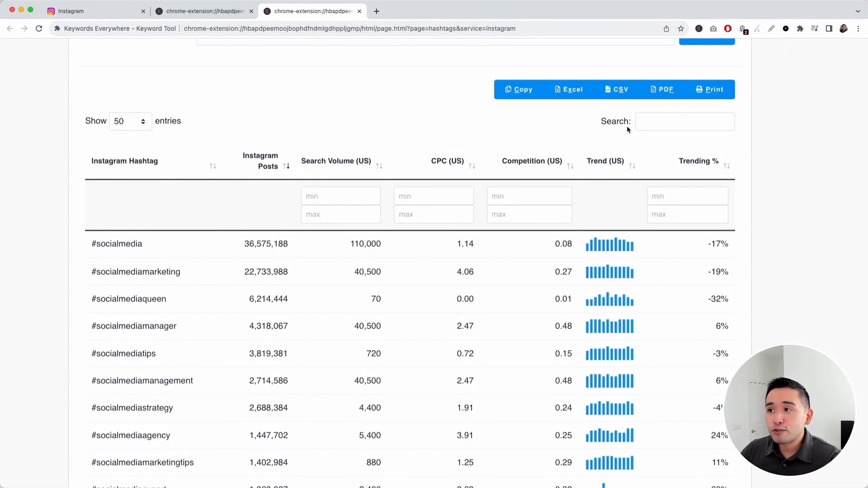
- Filter the socialmedia hashtag table by the search term 'tips', showing tags like #socialmediatips
click(685, 122)
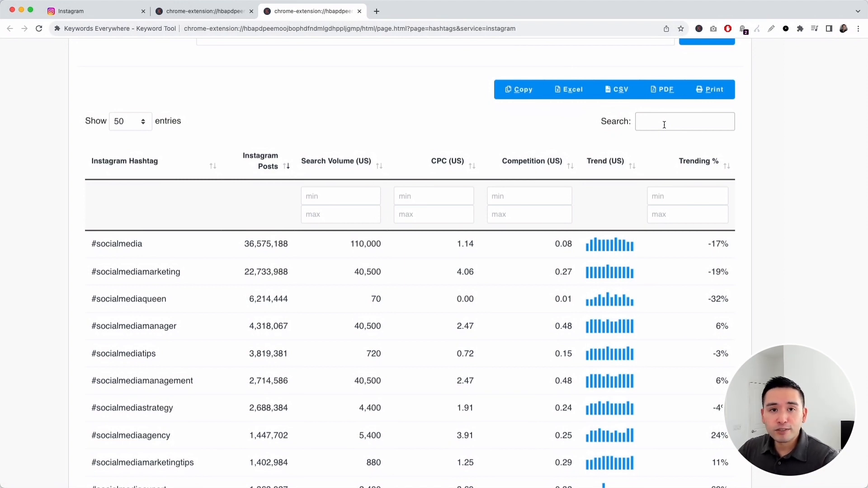
click(685, 121)
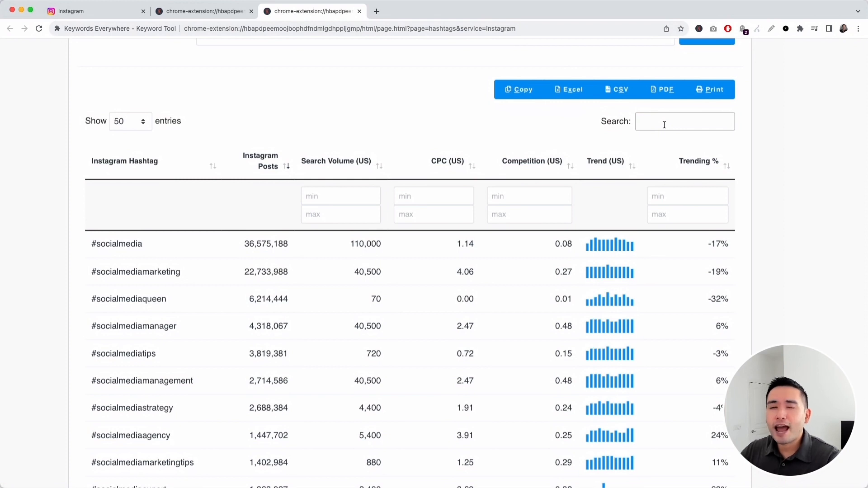
click(684, 121)
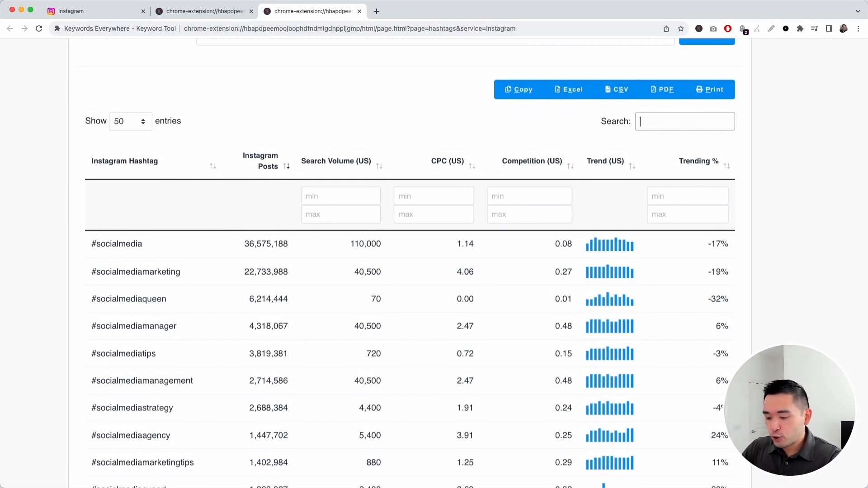
text(tips)
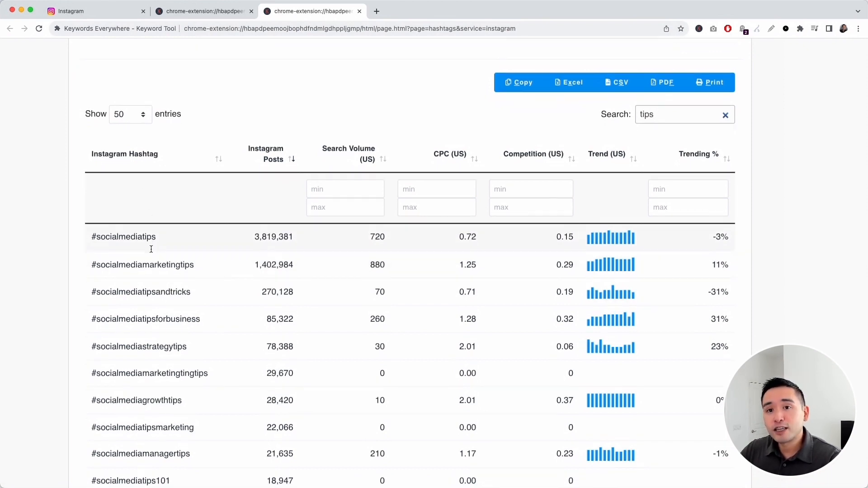
scroll(down, 3)
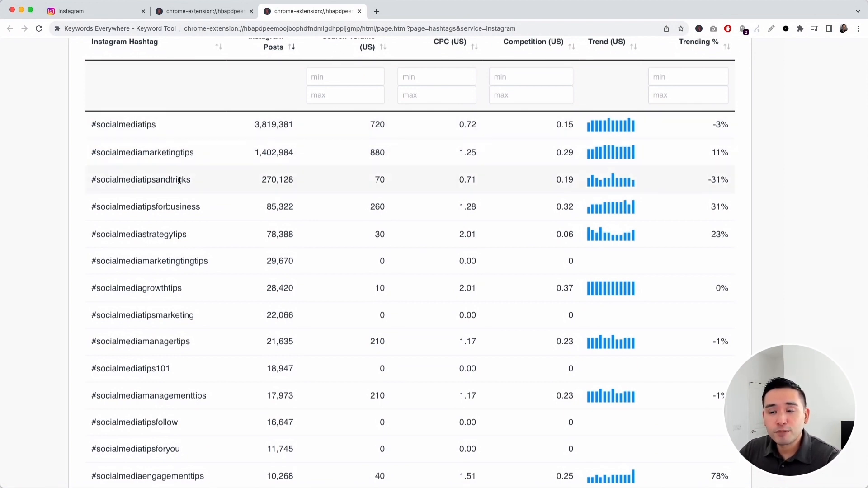
scroll(up, 3)
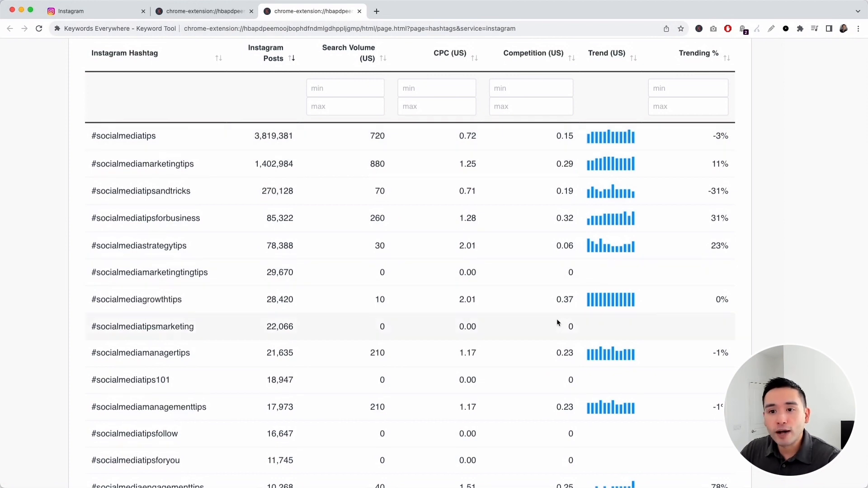
mouse_move(535, 321)
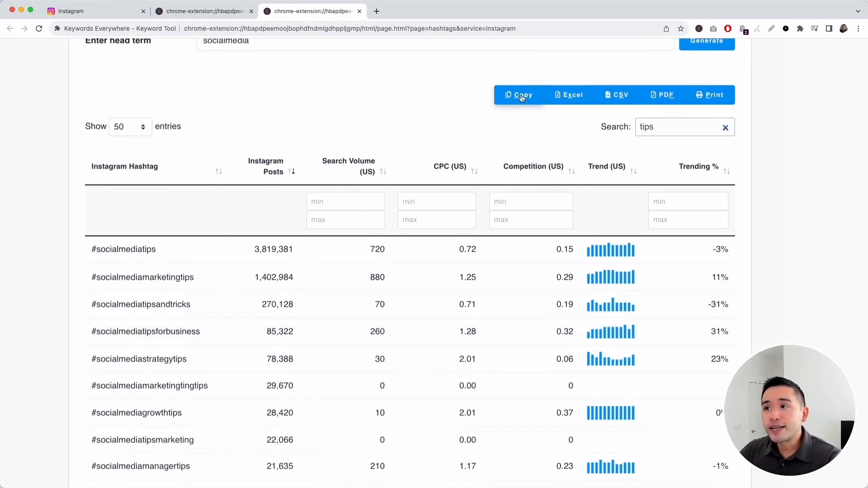
click(519, 94)
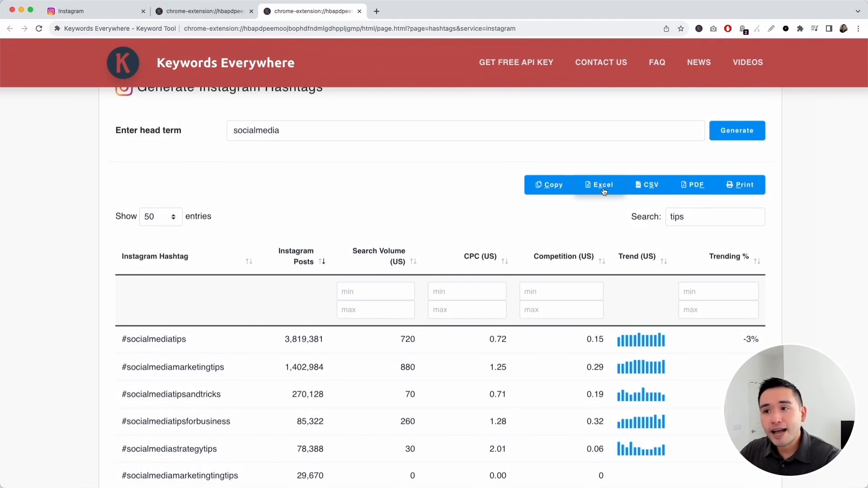
mouse_move(695, 185)
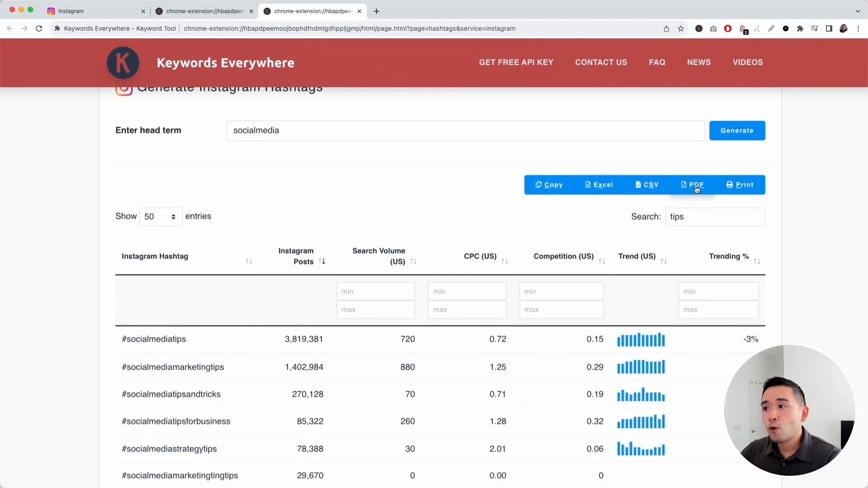
mouse_move(739, 184)
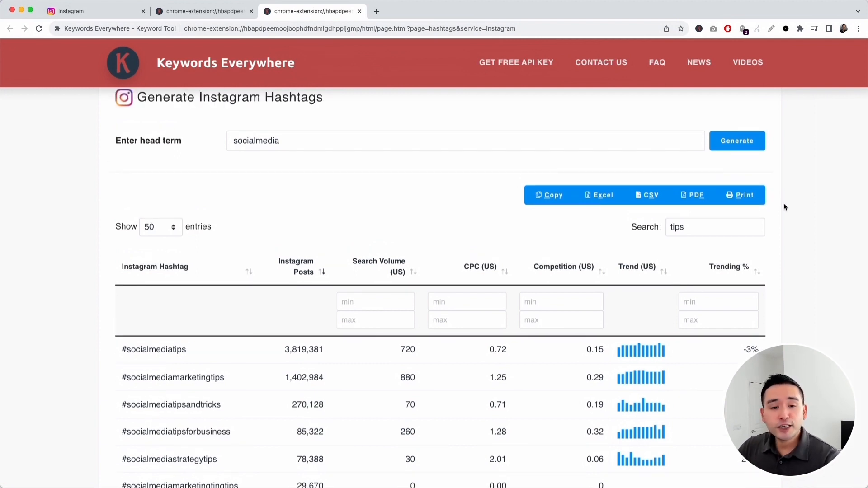
mouse_move(436, 206)
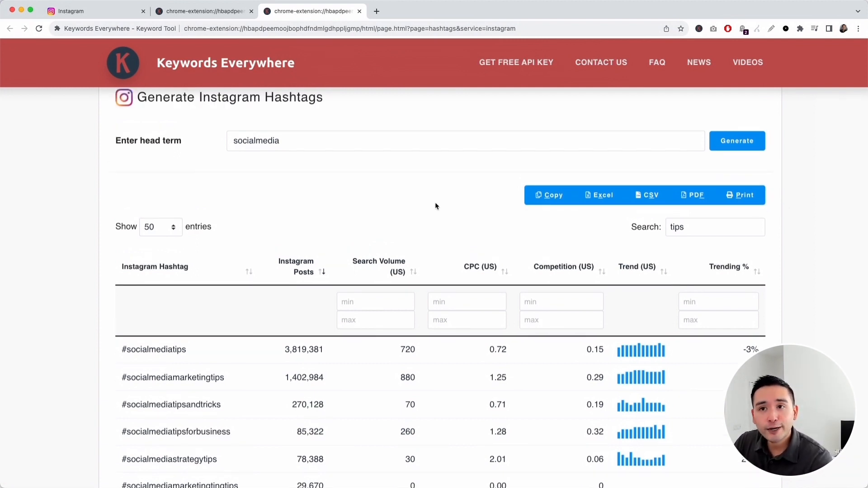